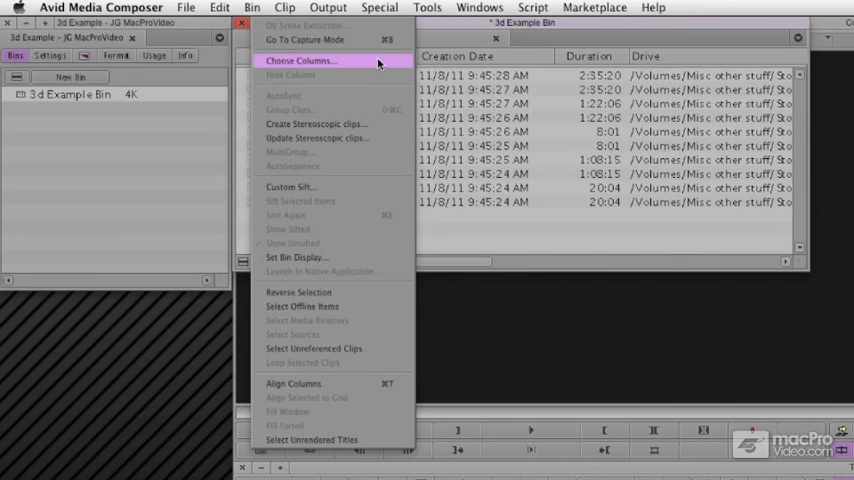
- Enable the S3D Channel and S3D Group Name columns for the 3d Example Bin
click(300, 60)
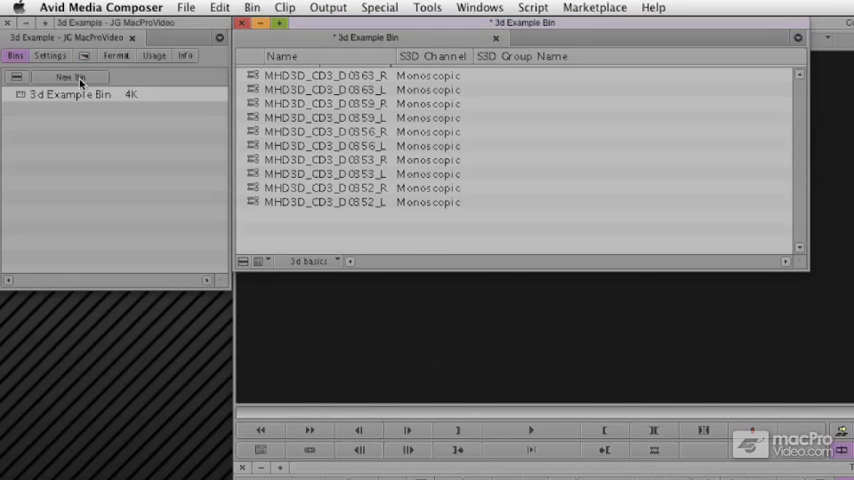
- Create two new empty bins named Left and right in the 3D Example project
click(72, 76)
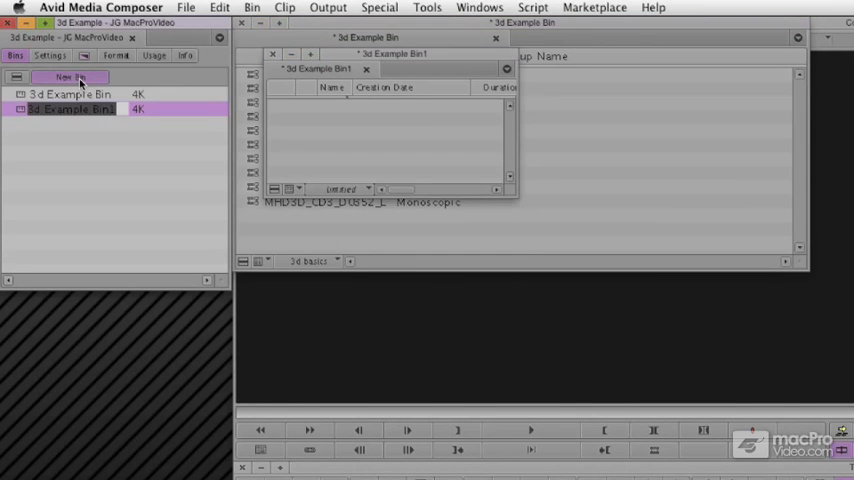
click(70, 76)
text(n)
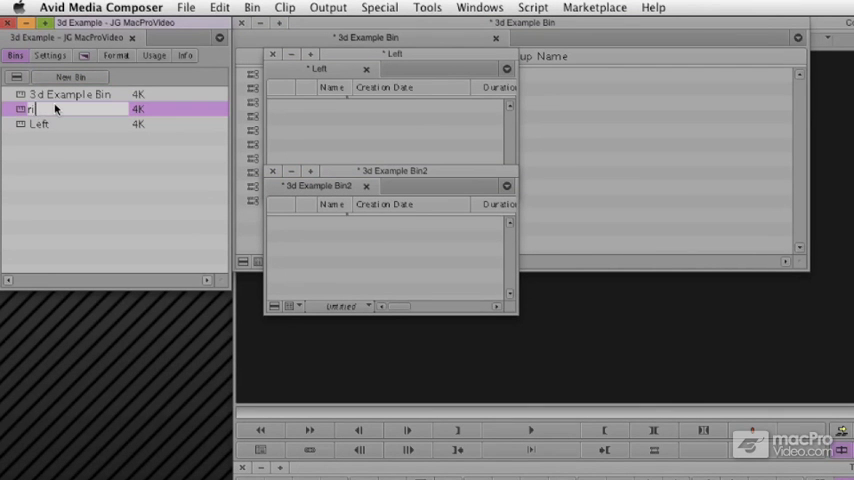
text(right)
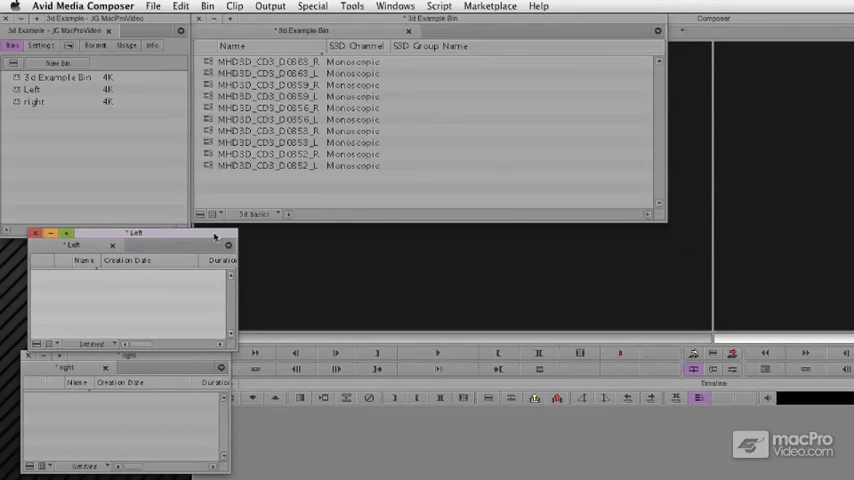
click(270, 164)
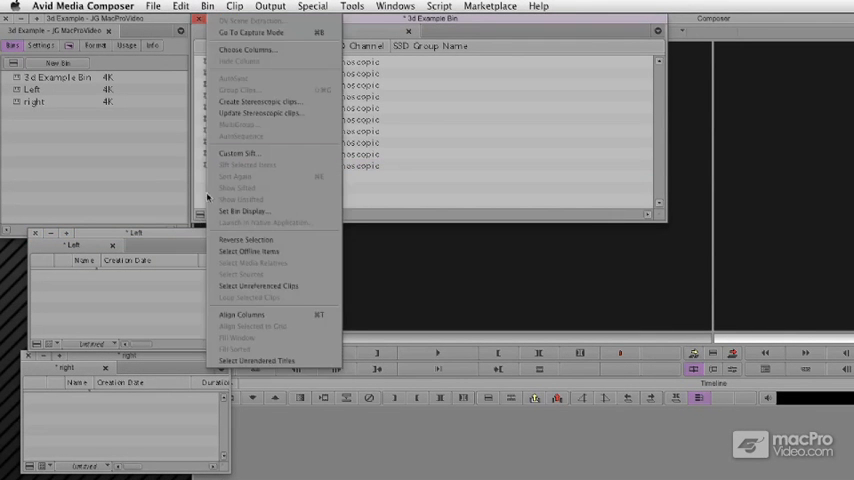
- Sift for the _L and _R clips and move them into the Left and right bins
click(238, 152)
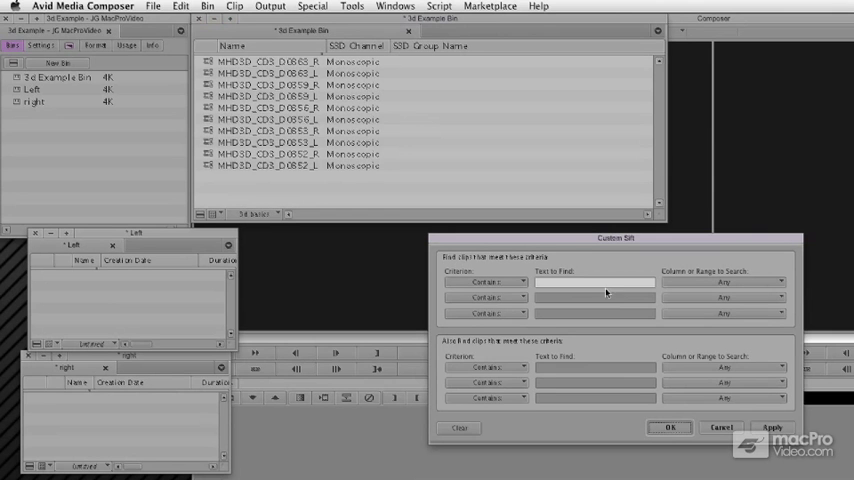
click(592, 282)
text(_L)
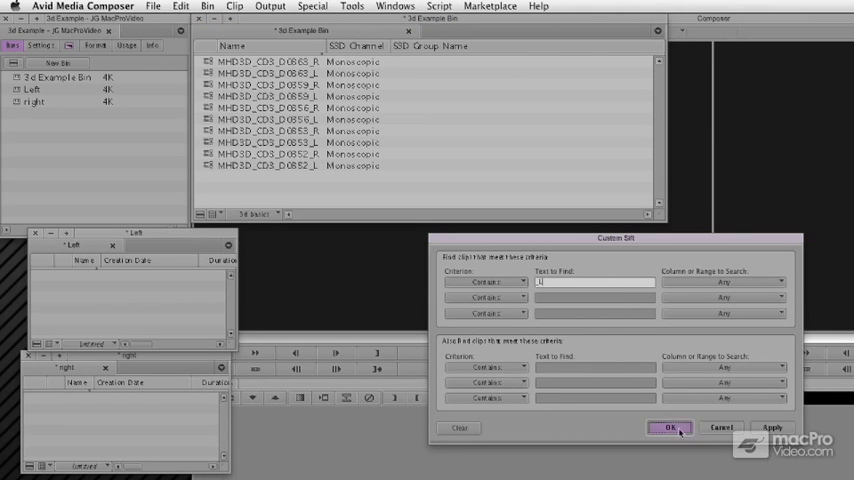
click(670, 428)
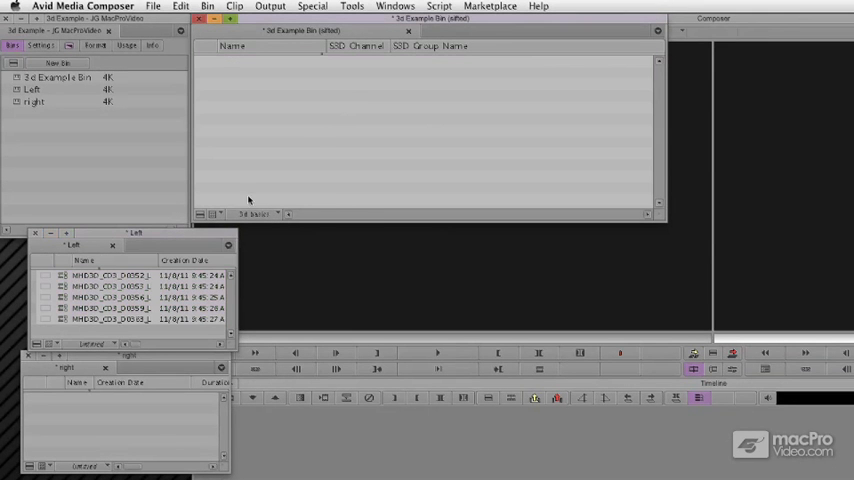
click(208, 6)
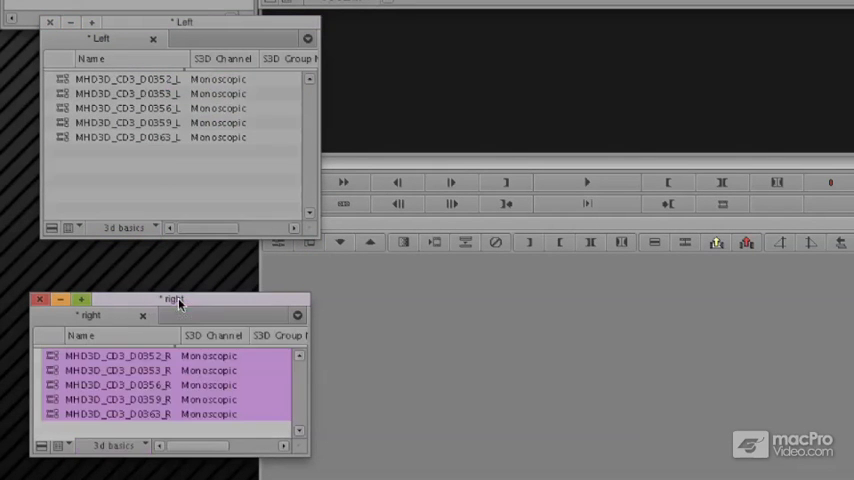
- Set S3D Channel to Left Eye for the _L clips and Right Eye for the _R clips
click(218, 80)
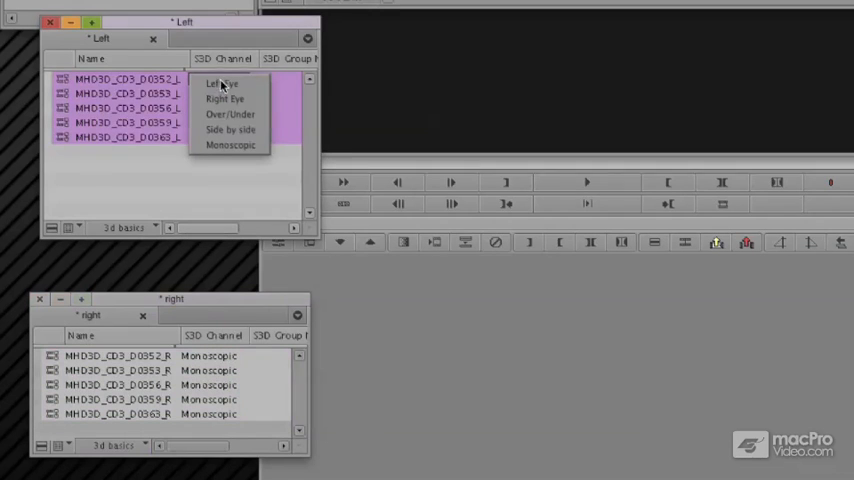
click(220, 84)
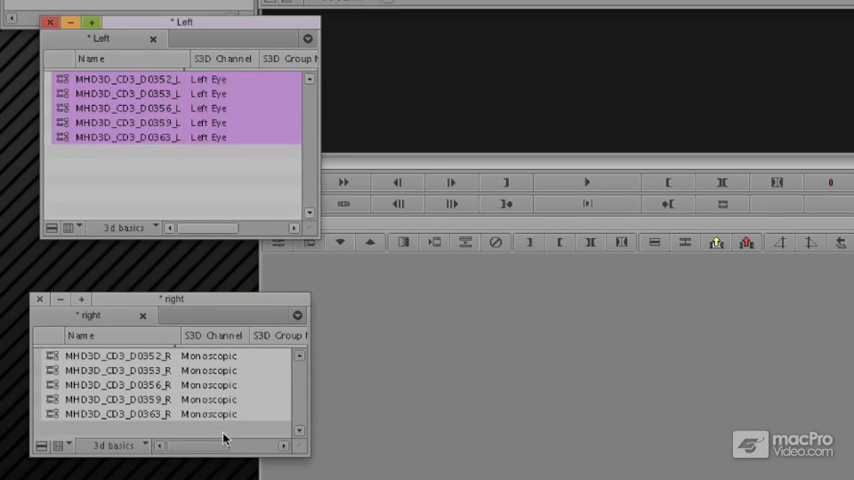
click(208, 356)
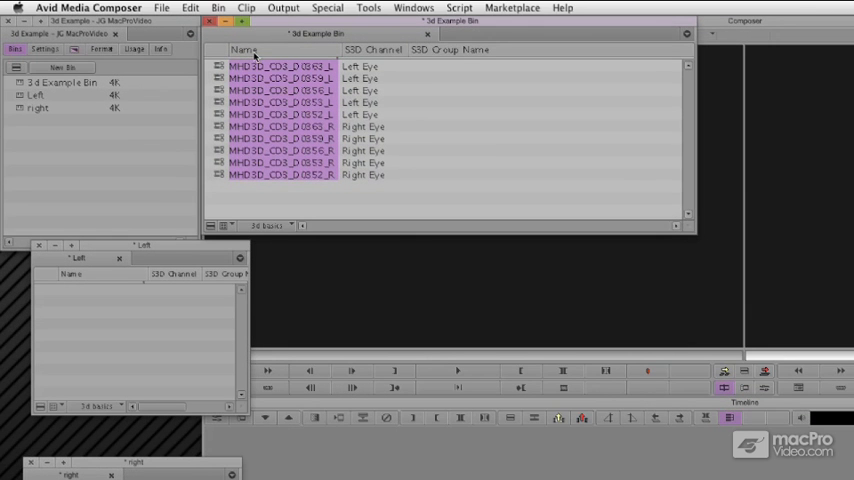
- Sort the 3d Example Bin by name so each left/right clip pair sits together
click(218, 8)
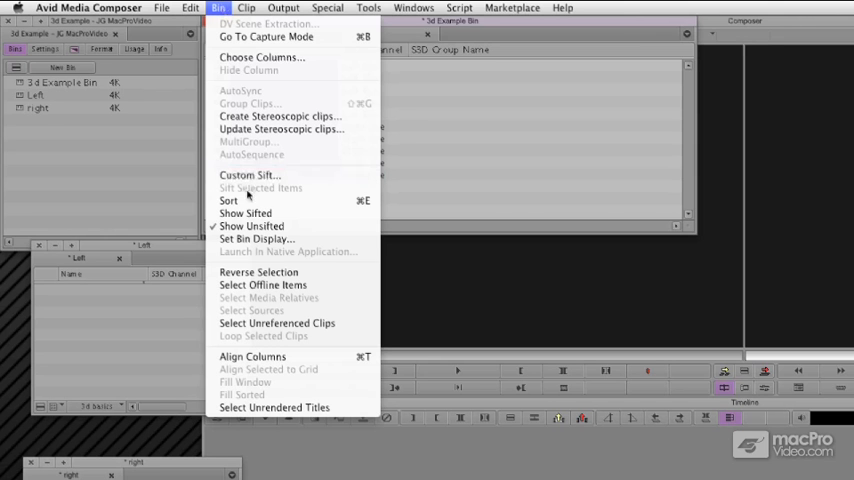
mouse_move(228, 200)
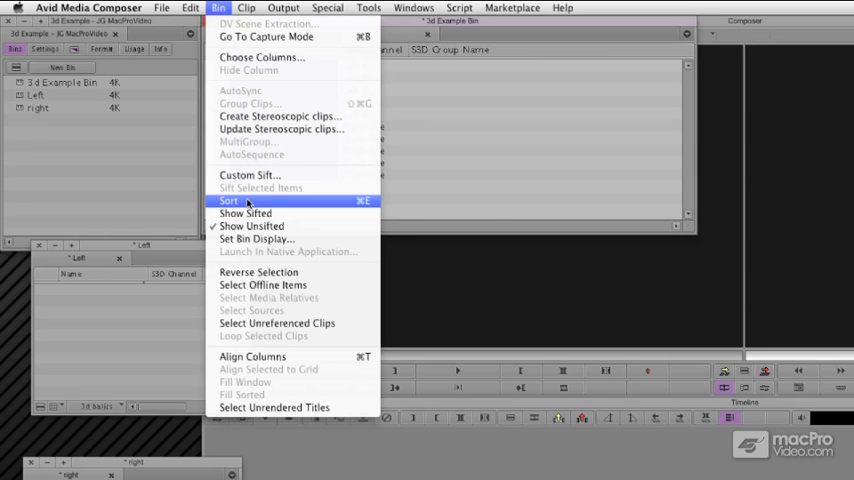
click(230, 200)
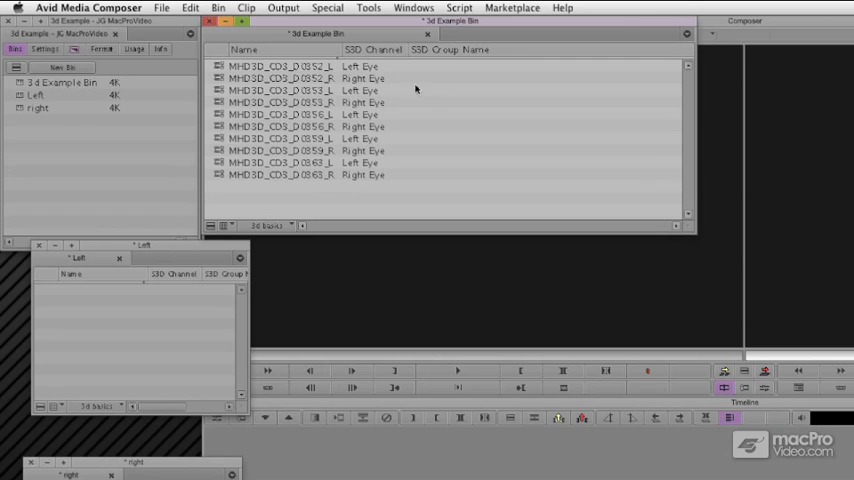
click(450, 50)
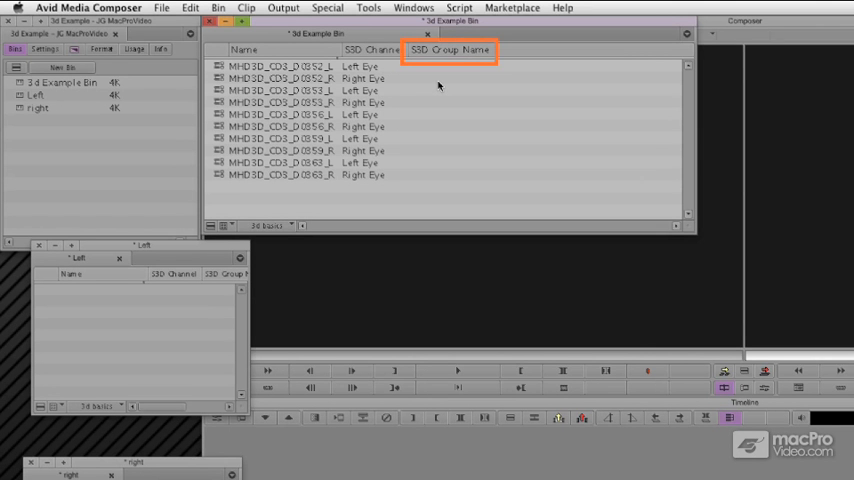
click(448, 66)
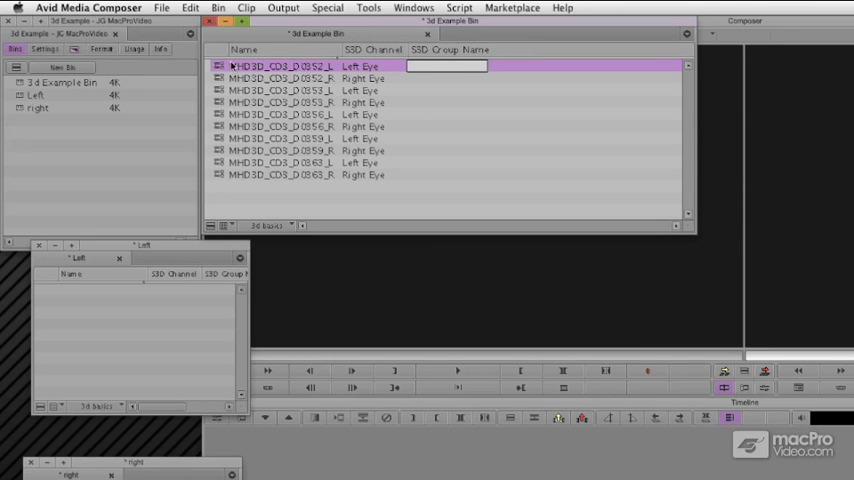
- Enter 'rock fac' as the S3D group name for the first left-eye clip
double_click(280, 66)
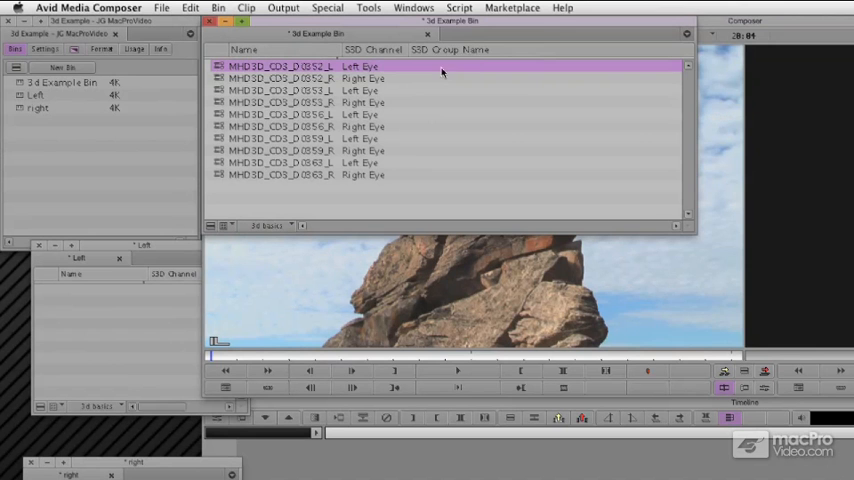
text(rock face)
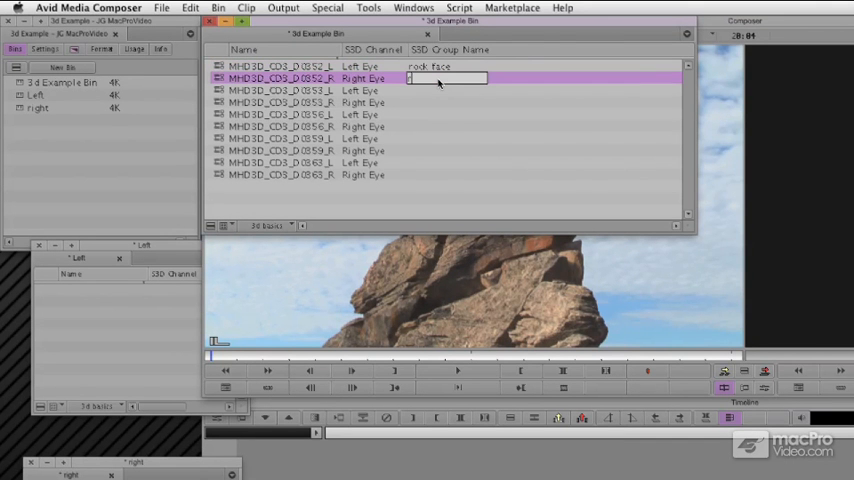
text(rock fac)
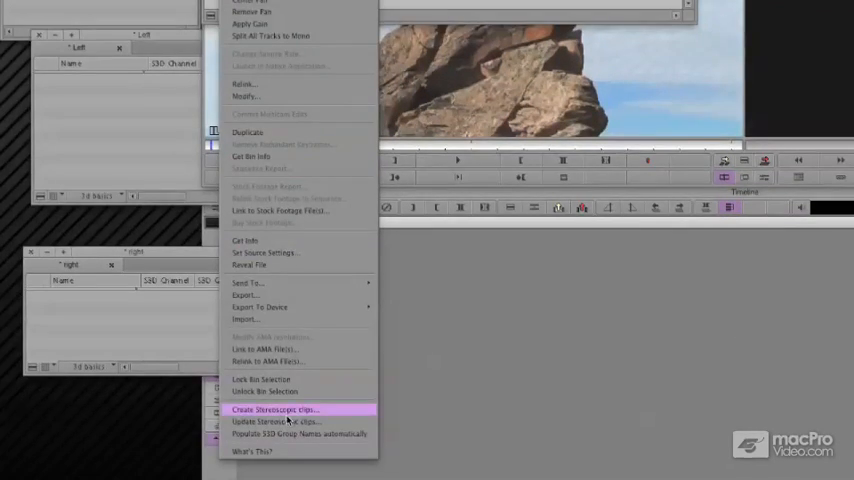
mouse_move(290, 432)
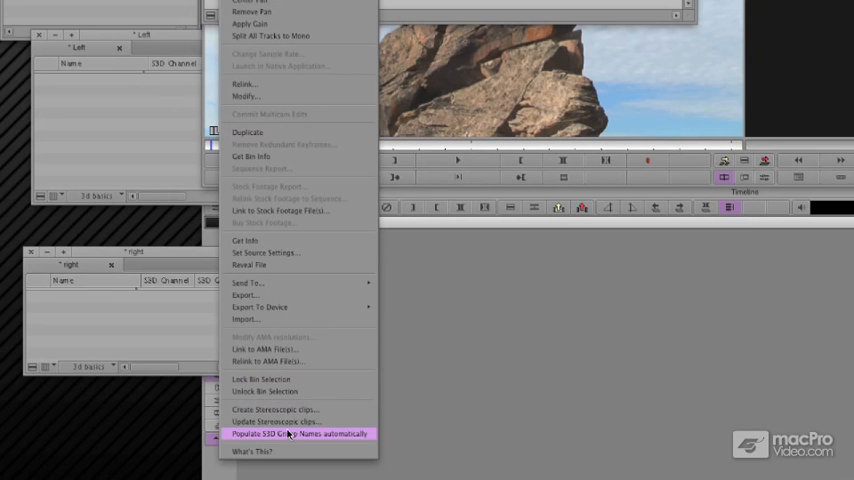
- Populate S3D group names automatically for all eye clips and start Create Stereoscopic Clips
click(300, 432)
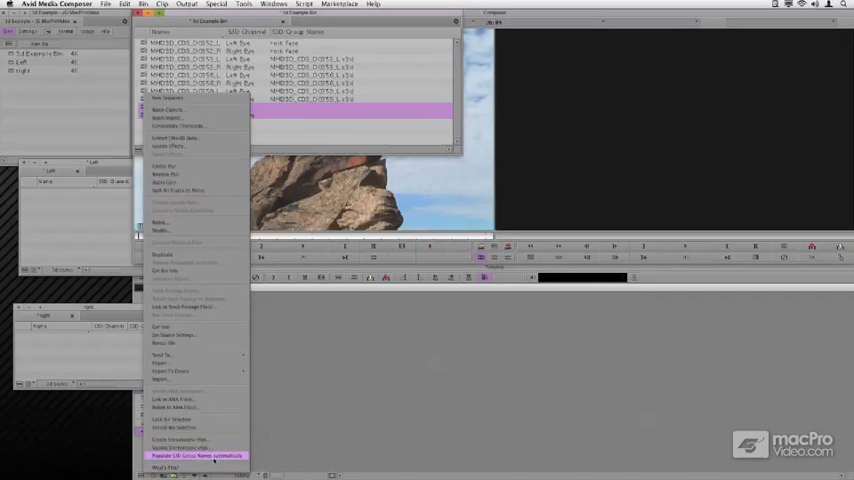
click(198, 456)
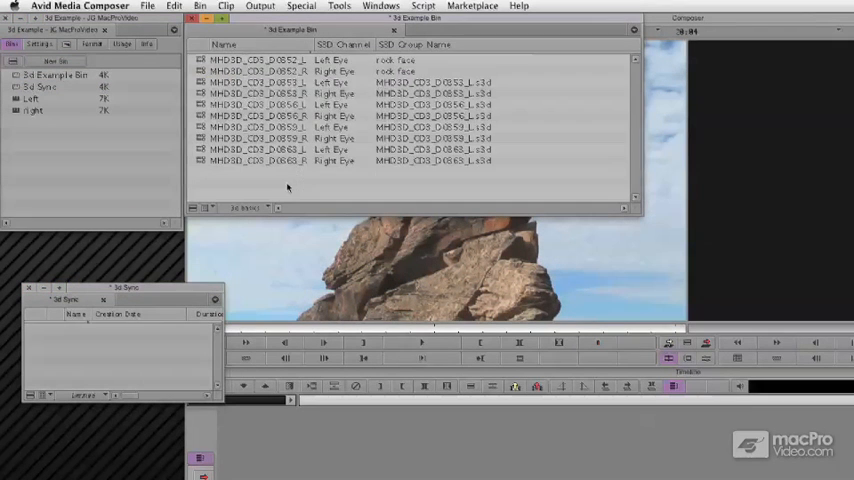
click(200, 6)
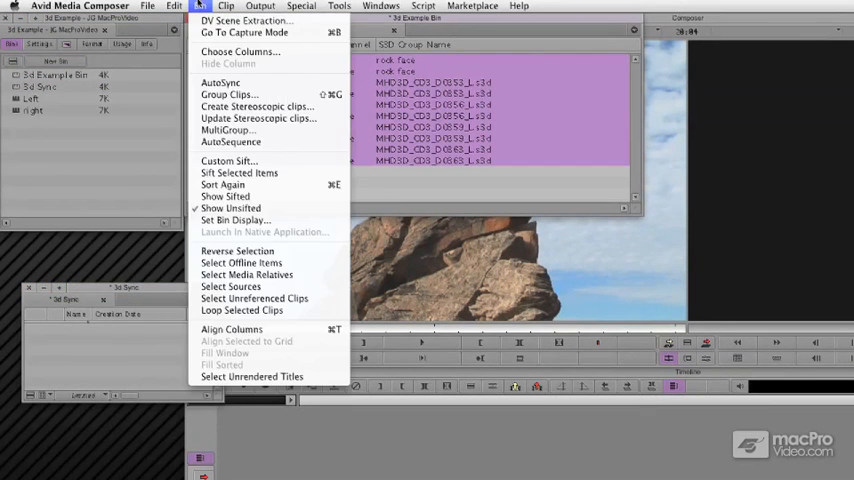
mouse_move(256, 106)
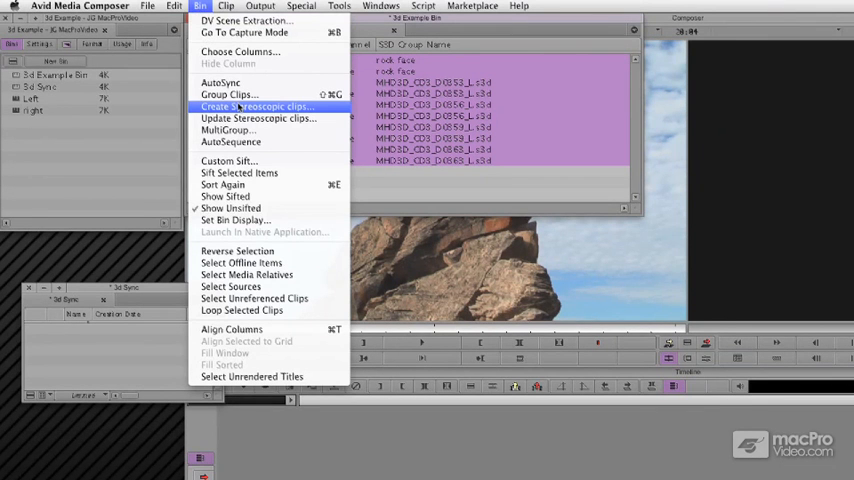
click(256, 106)
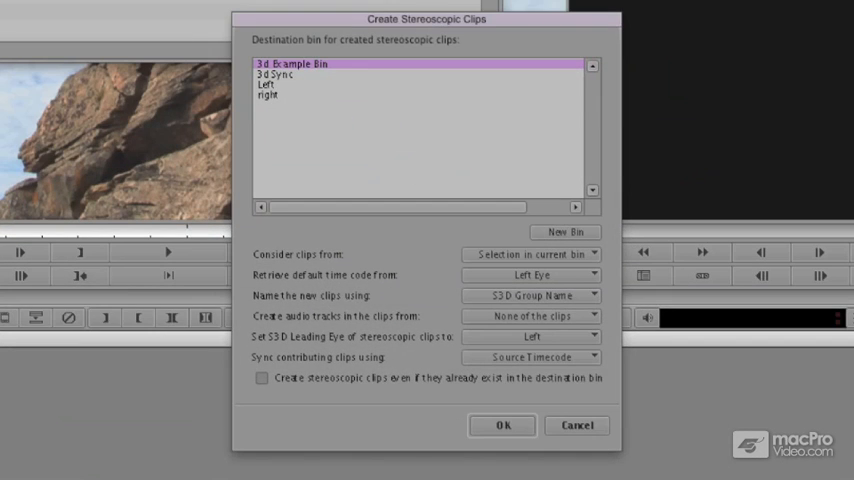
- Create the stereoscopic clips into 3d Sync, audio from the default contributor, synced by source timecode
click(280, 74)
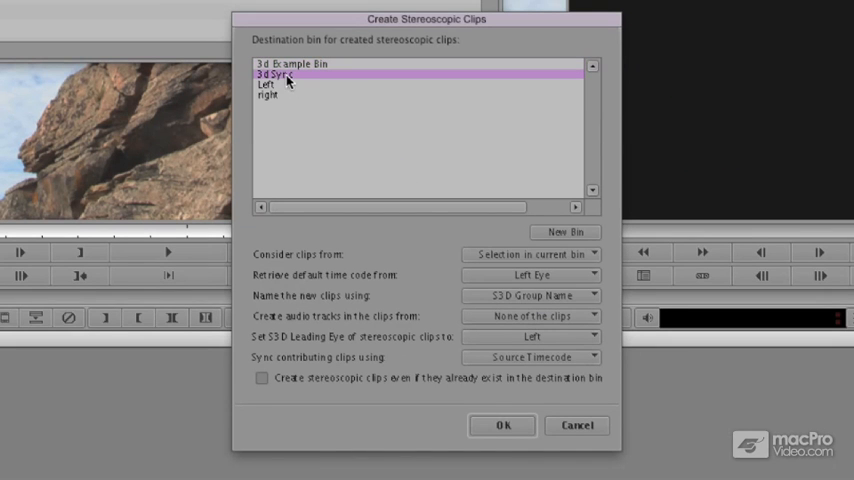
mouse_move(472, 244)
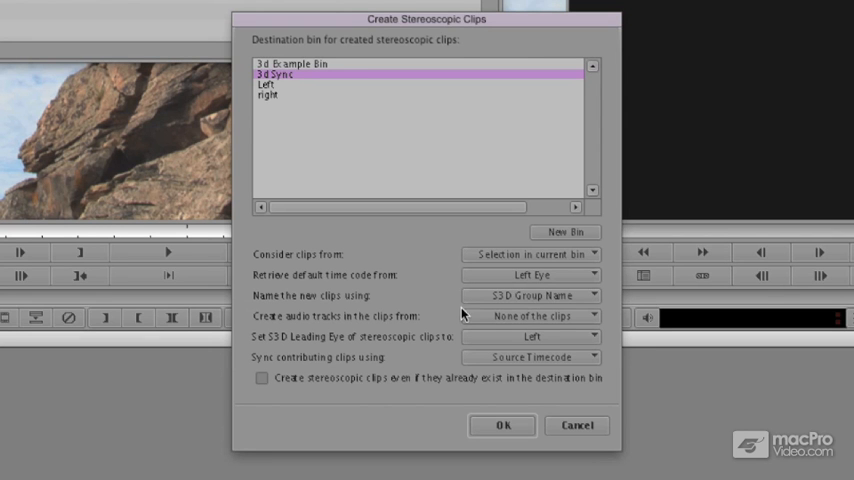
mouse_move(472, 310)
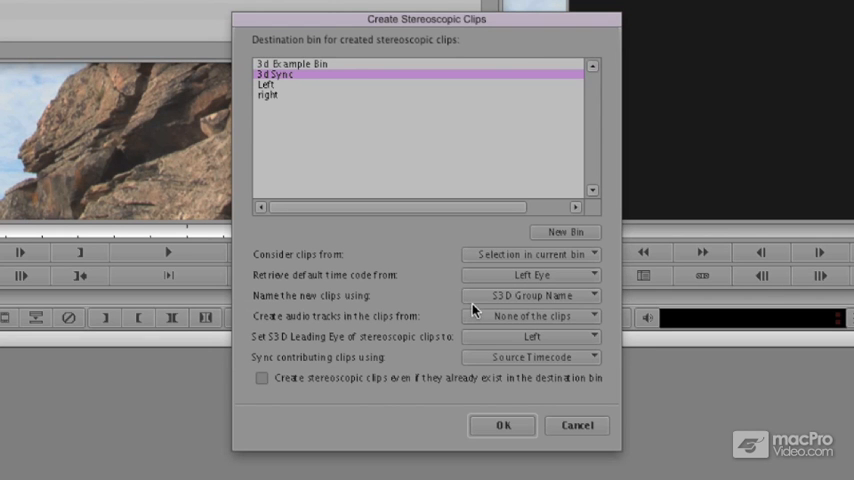
click(532, 296)
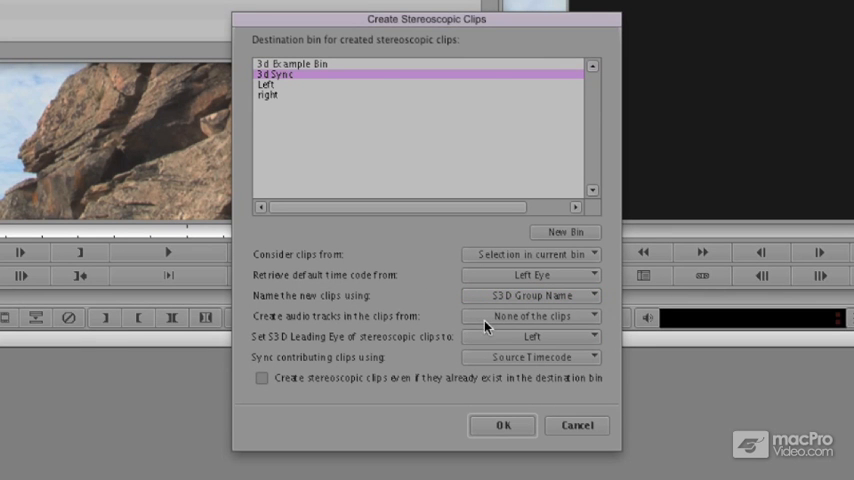
click(532, 316)
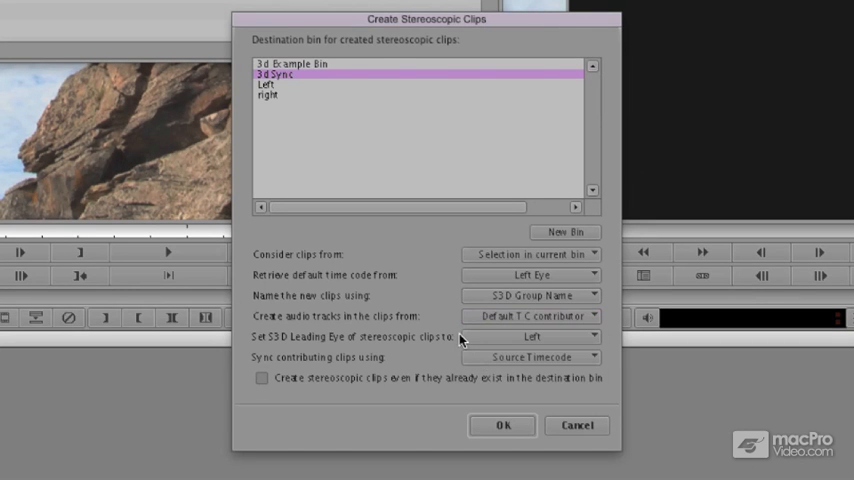
mouse_move(496, 336)
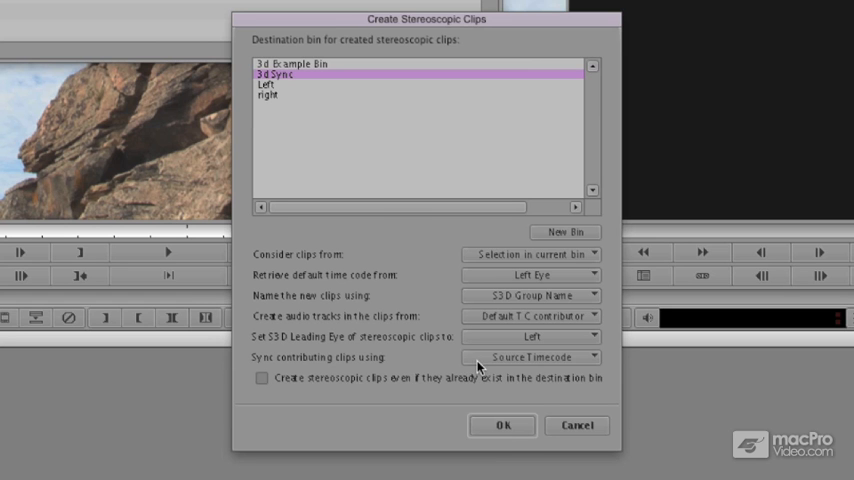
click(532, 356)
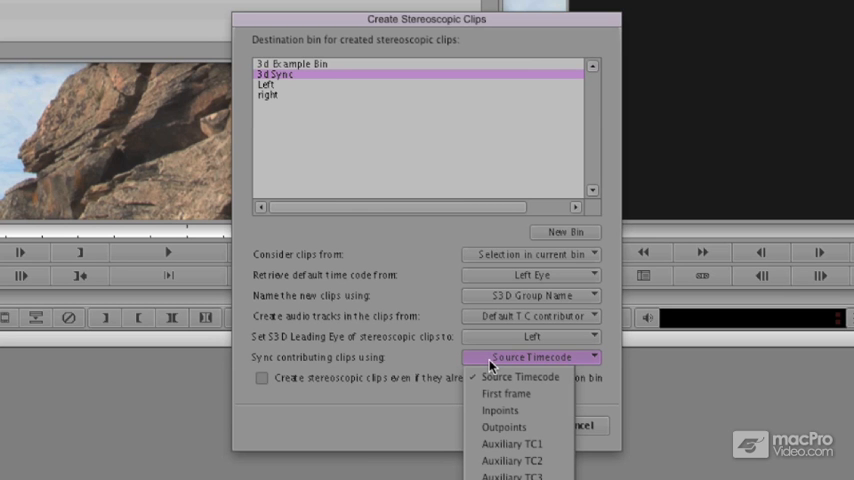
click(532, 356)
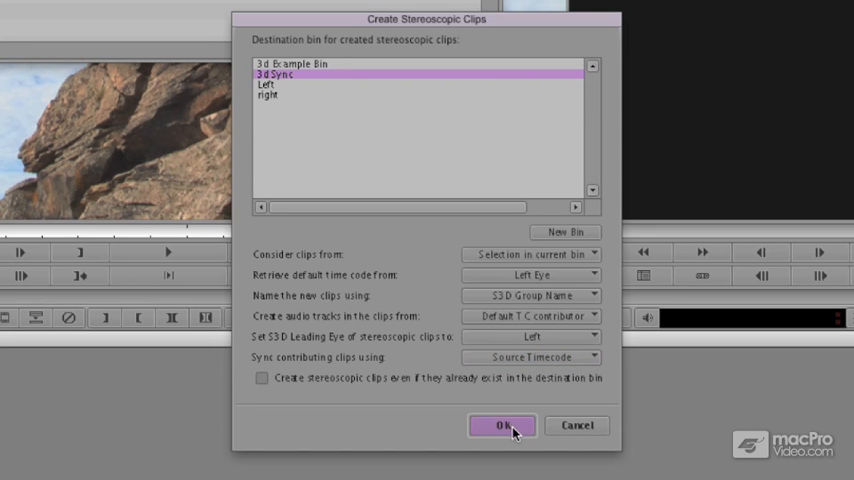
click(504, 424)
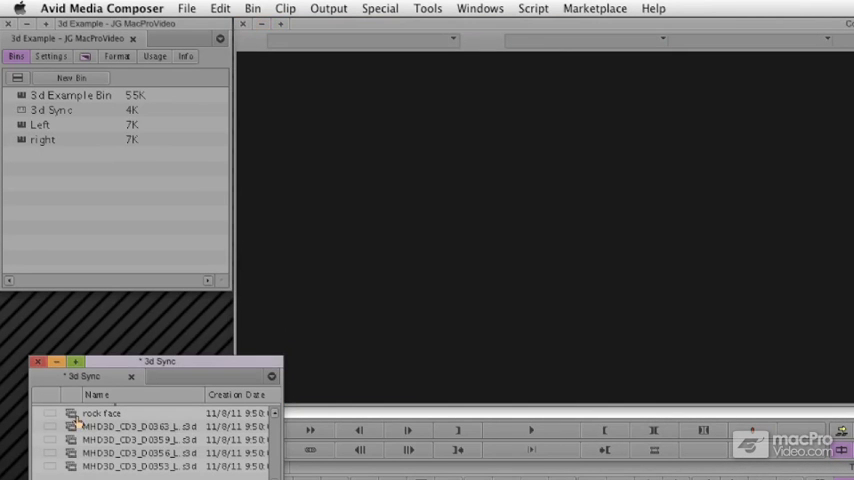
- Reopen the 3d Example Bin beside the 3d Sync bin showing the new stereoscopic clips
double_click(100, 412)
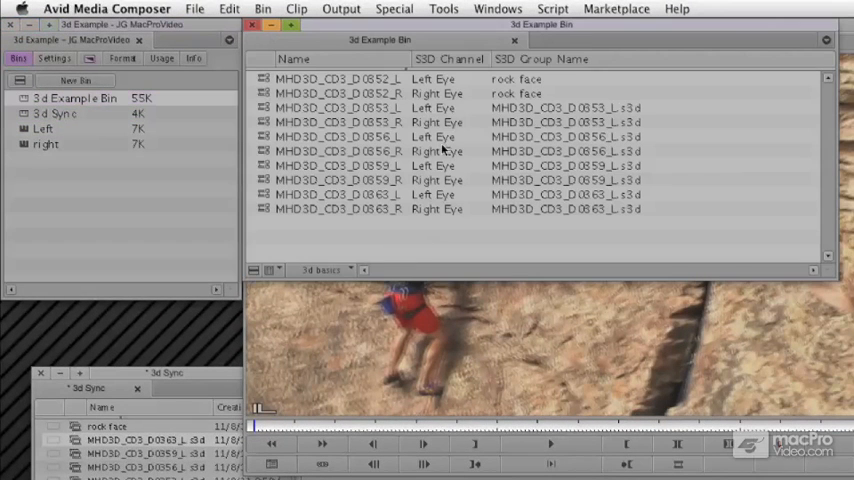
mouse_move(530, 122)
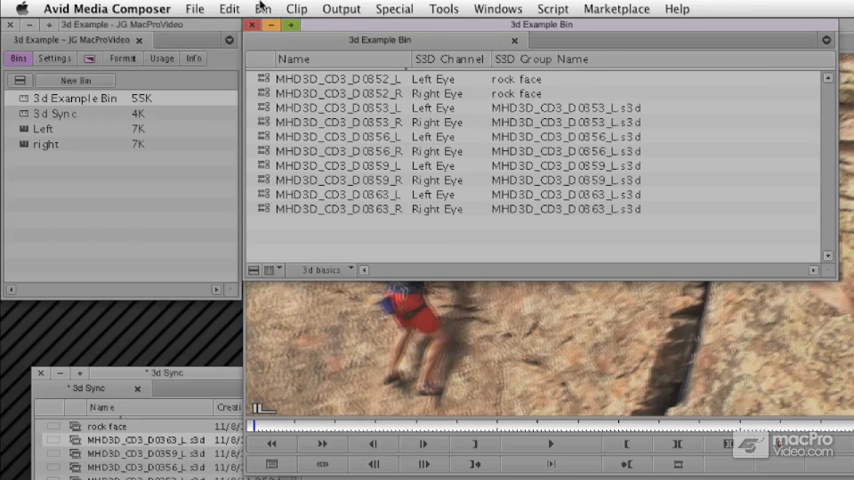
click(264, 8)
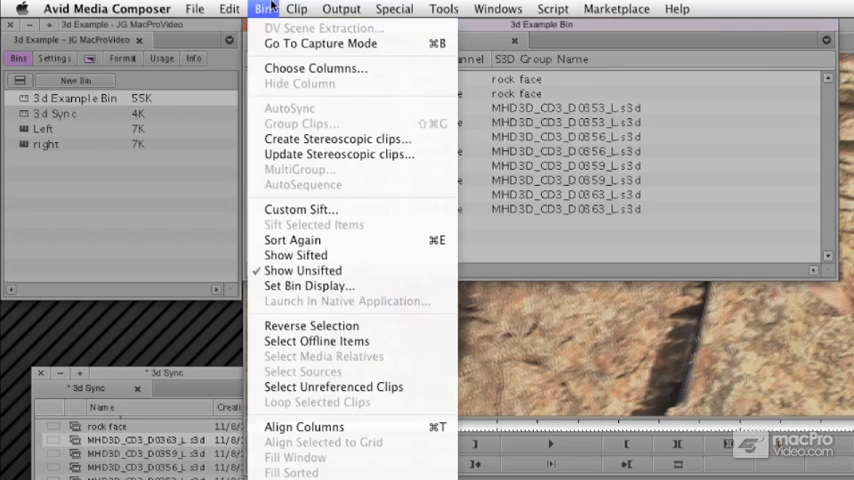
click(264, 8)
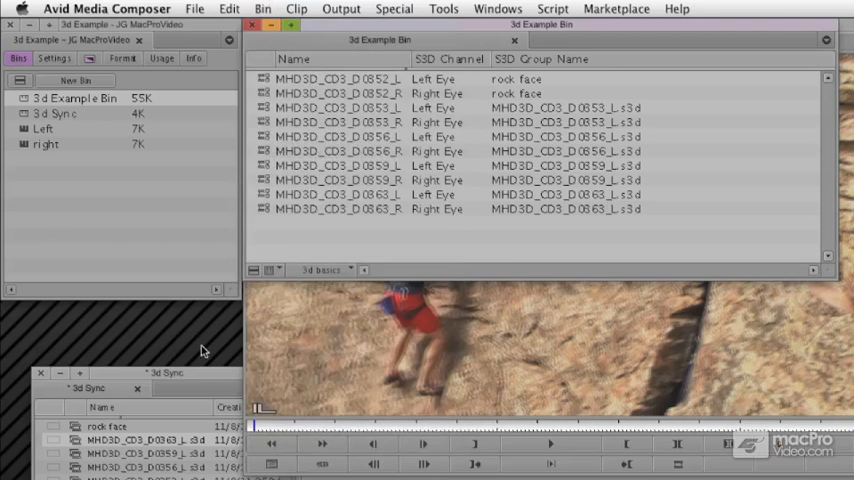